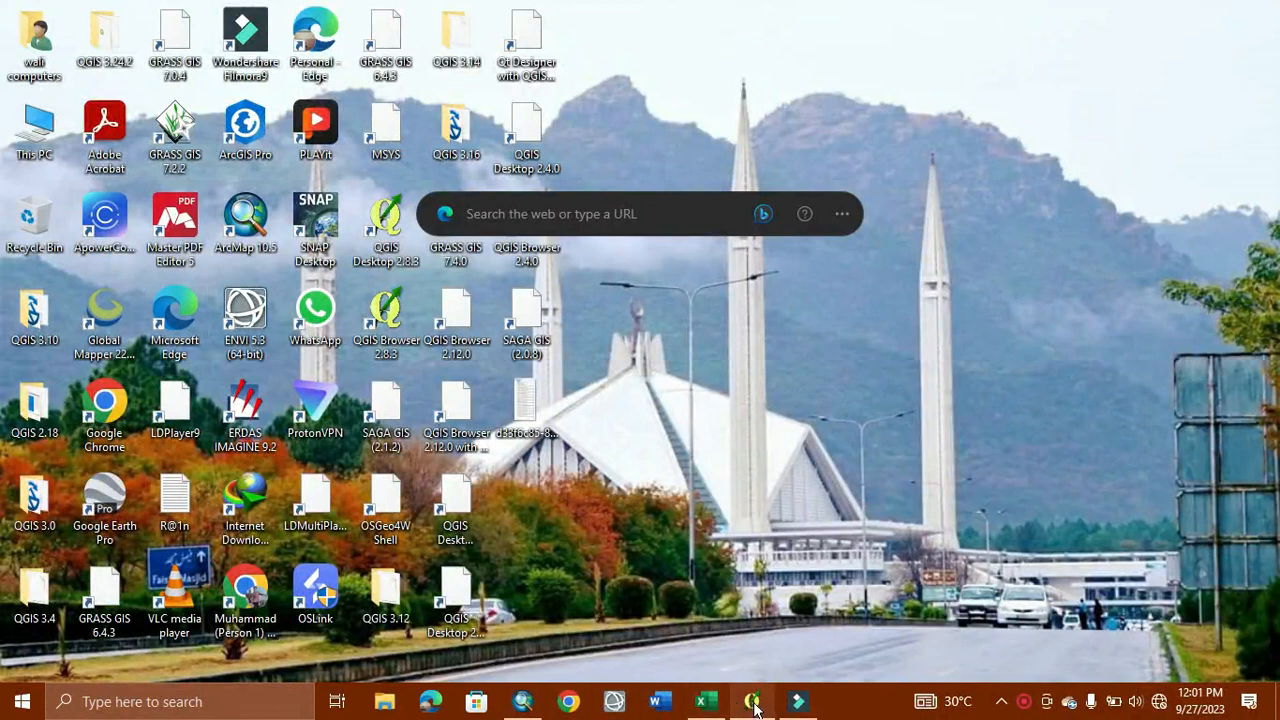
- Bring the QGIS project window with the year and Sample layers to the front
click(752, 700)
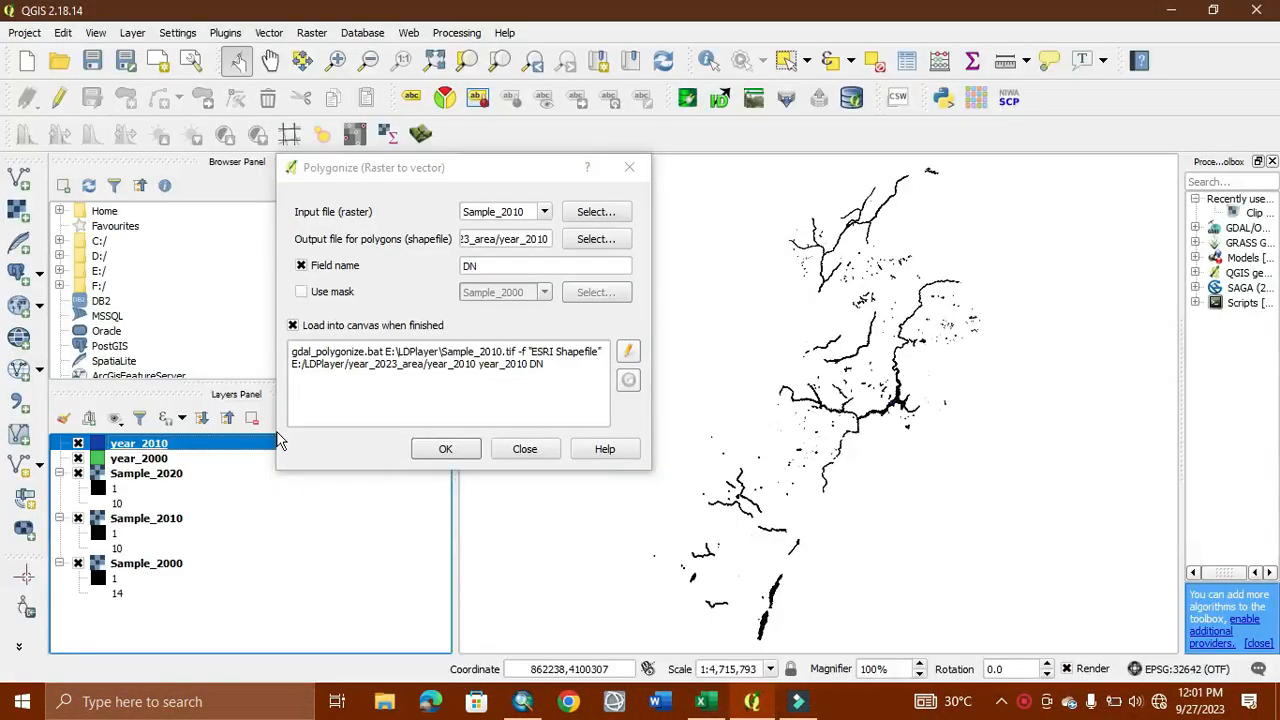
mouse_move(358, 380)
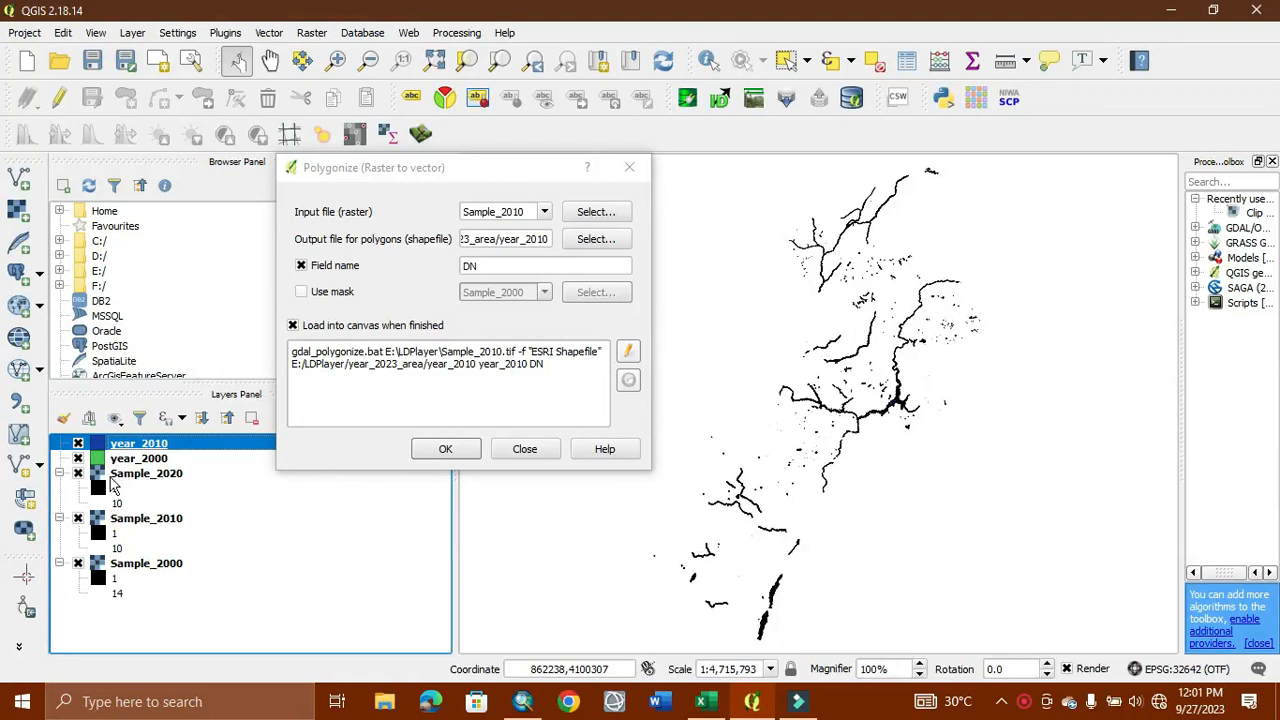
mouse_move(578, 204)
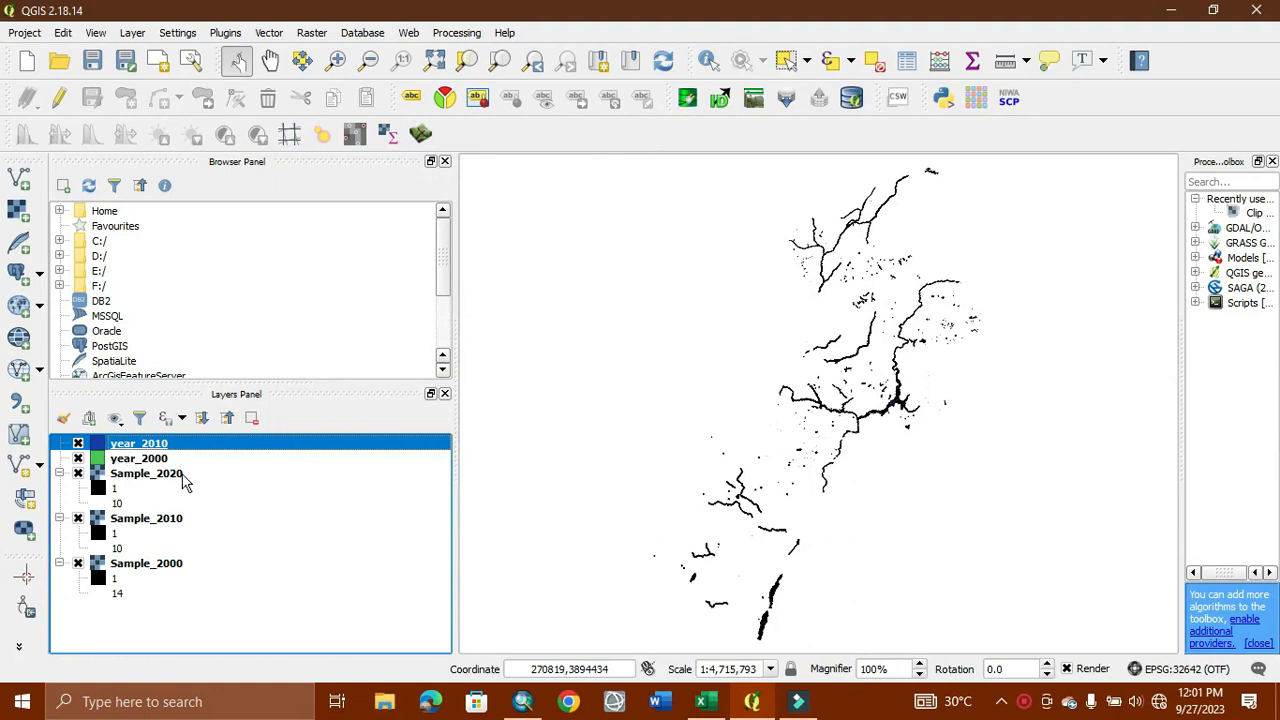
mouse_move(108, 500)
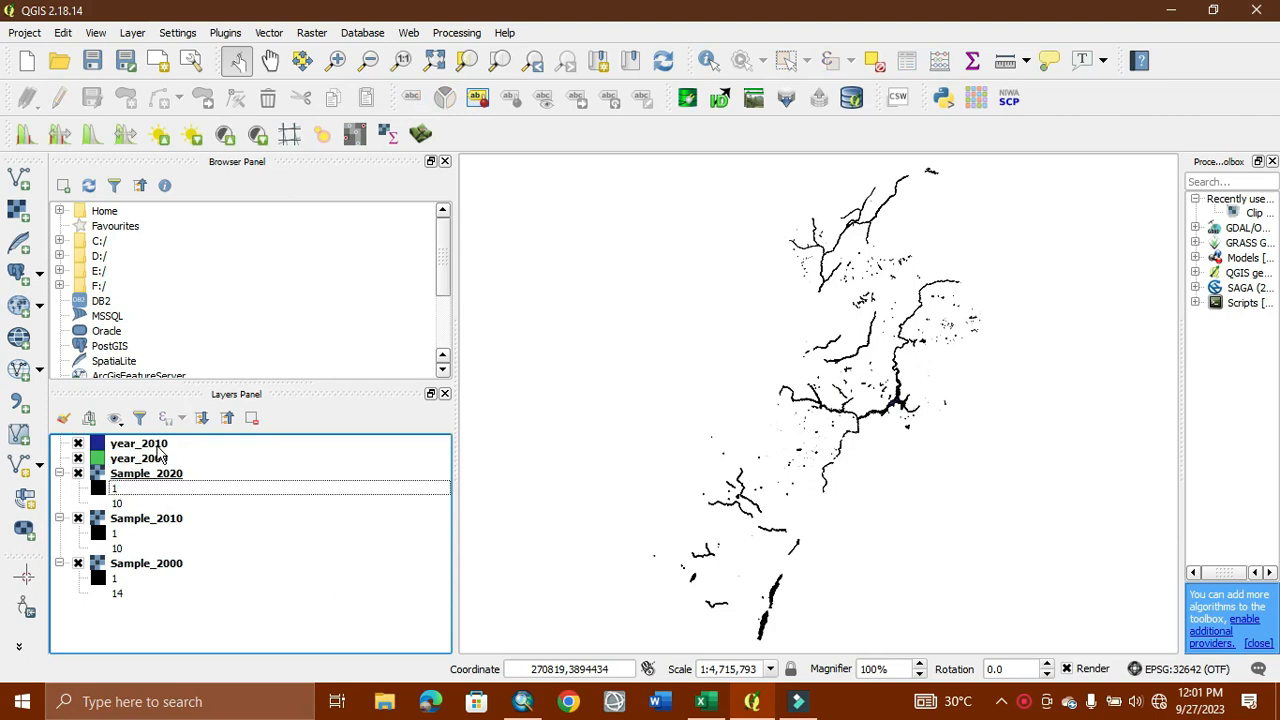
- Select Sample_2020, hide the year polygons and Sample_2010, and go to the Raster menu
click(146, 472)
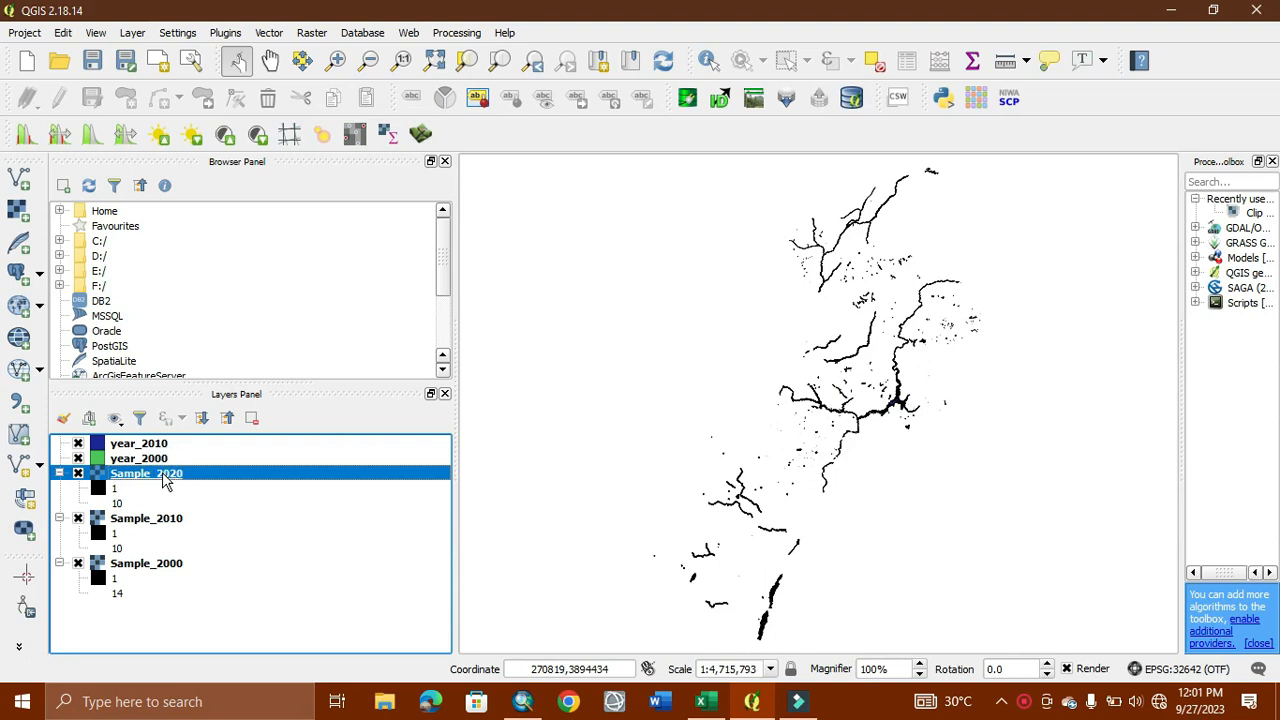
mouse_move(150, 478)
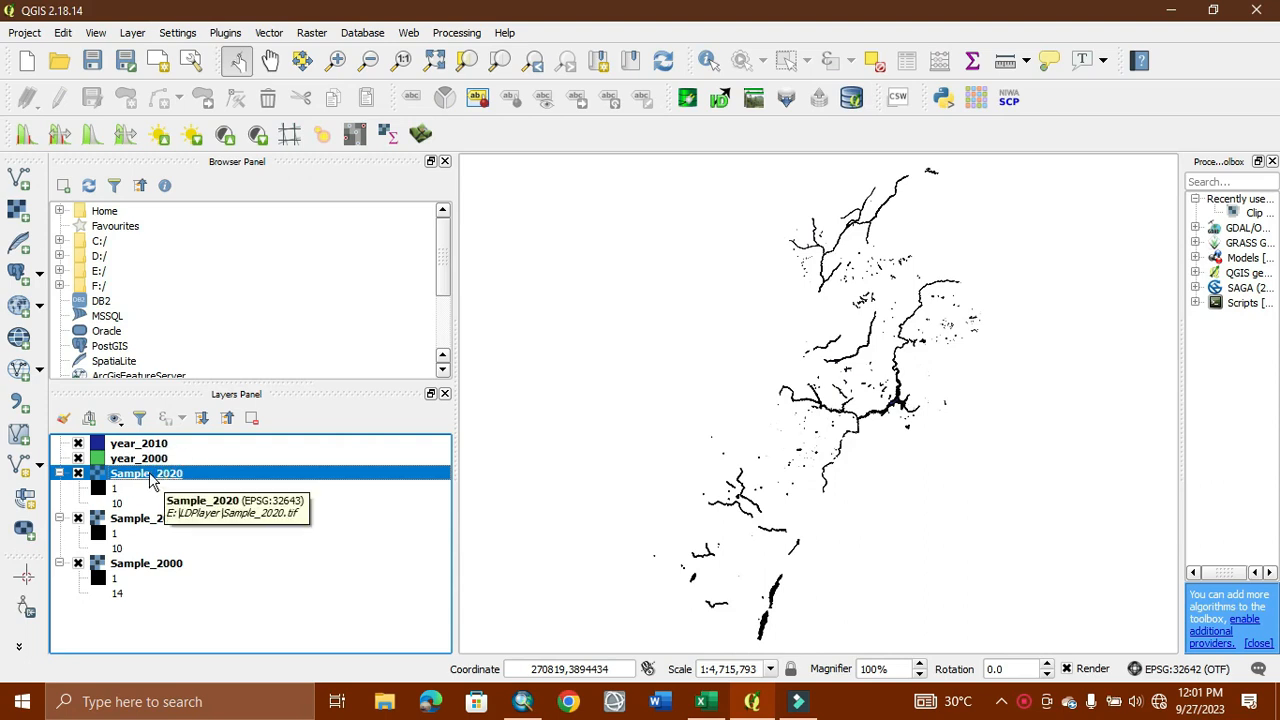
mouse_move(852, 436)
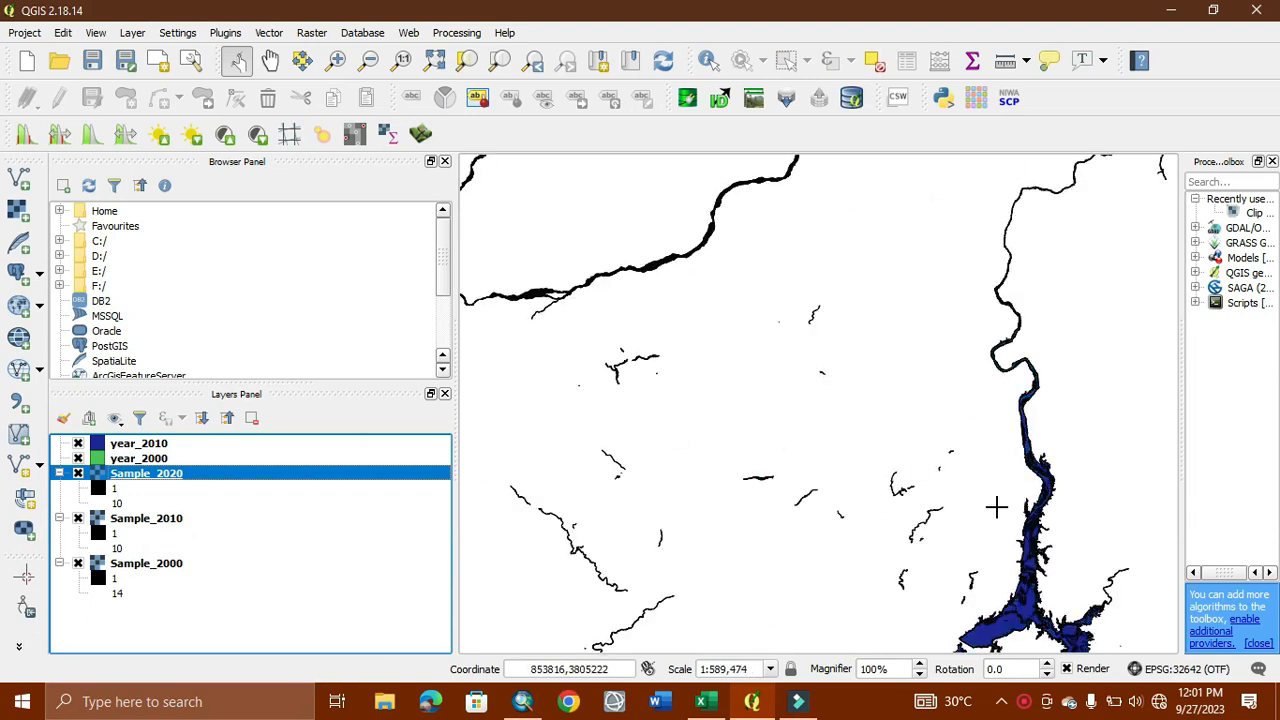
mouse_move(544, 528)
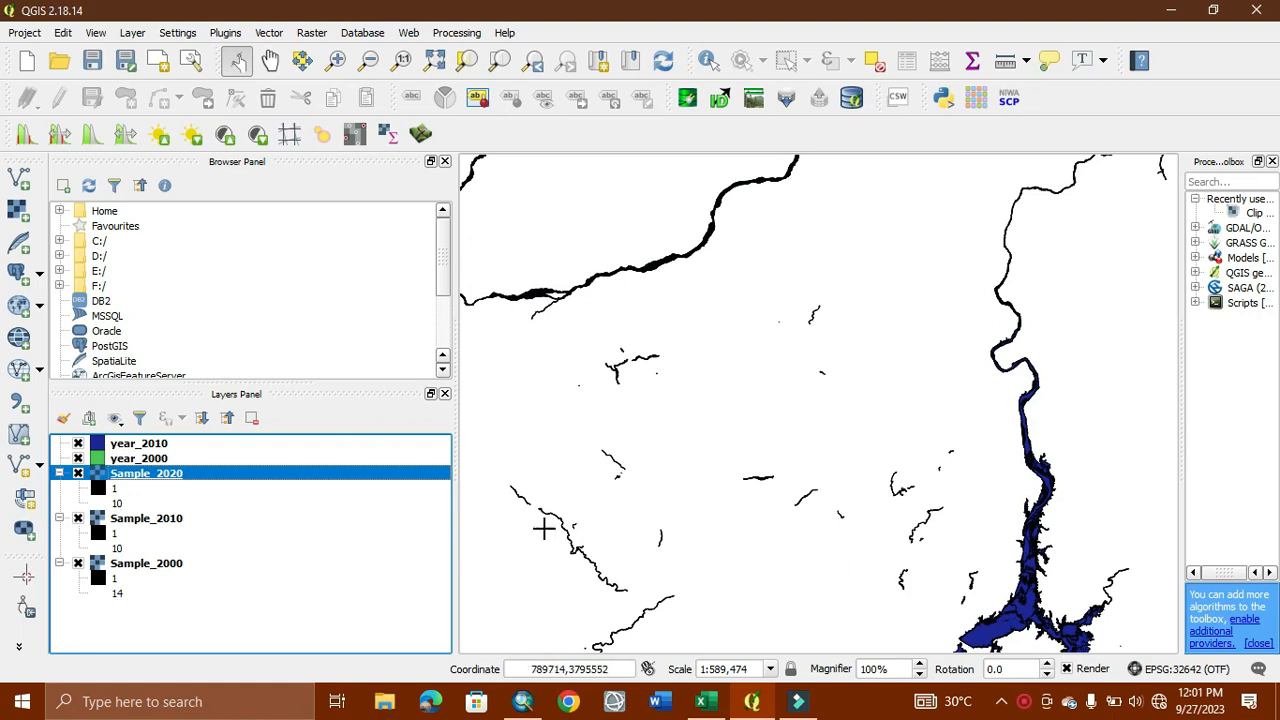
click(78, 444)
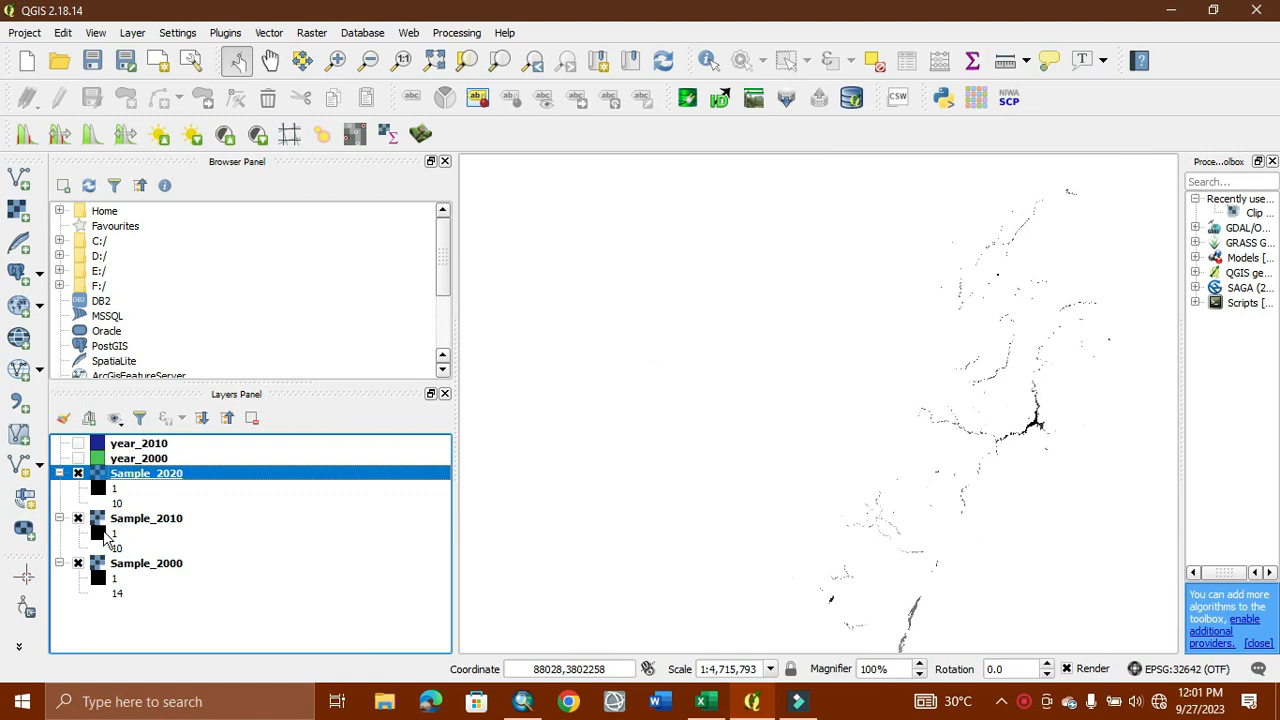
click(78, 518)
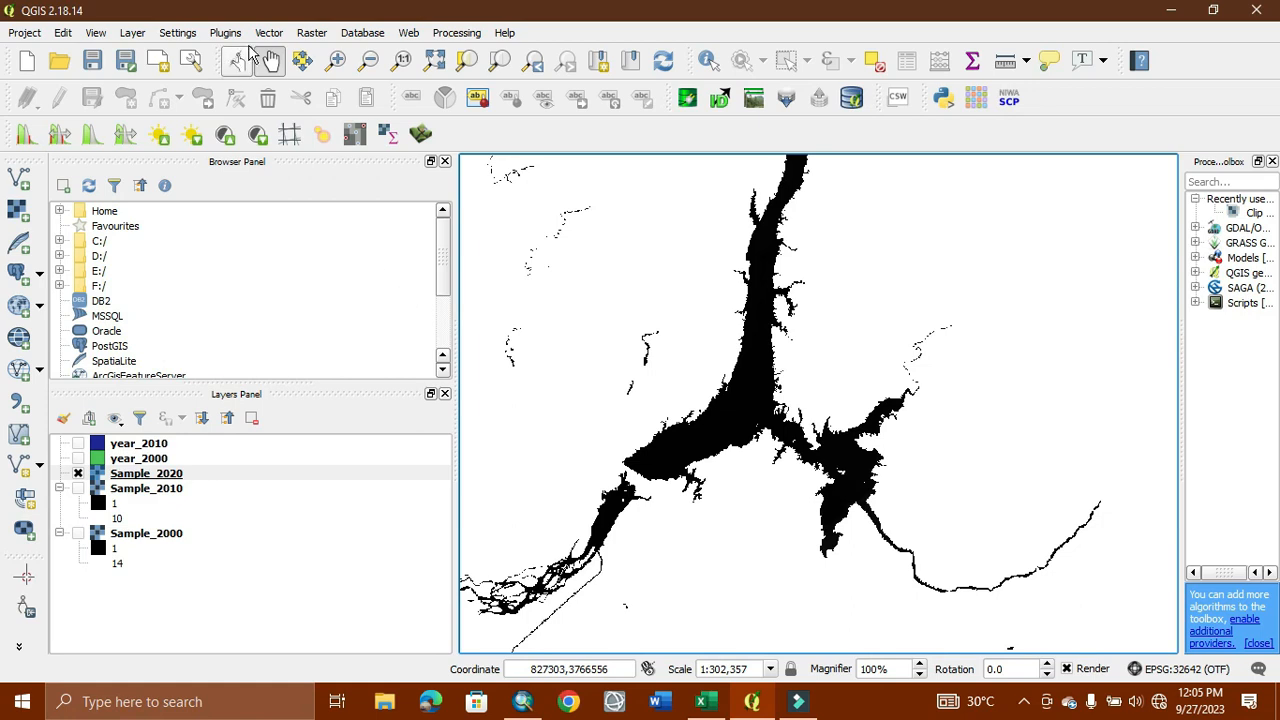
click(312, 32)
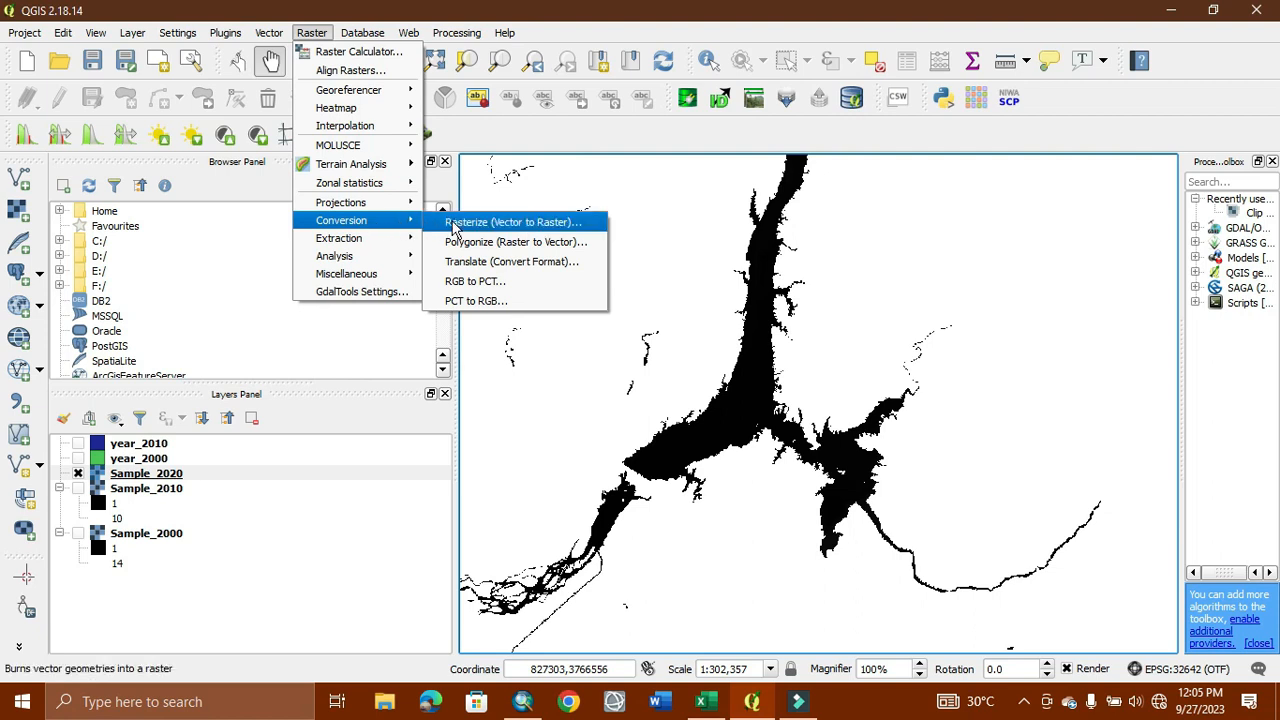
mouse_move(516, 240)
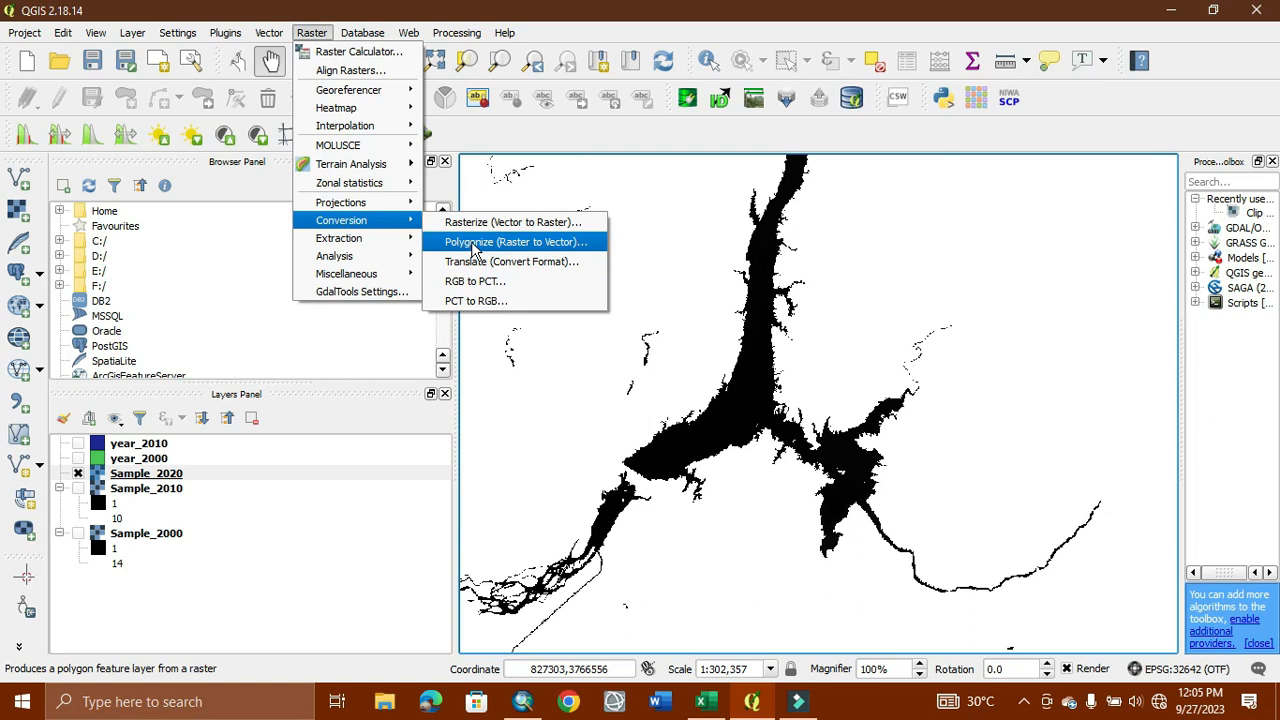
- Start Polygonize (Raster to vector) with Sample_2020 as input and choose an output location
click(472, 244)
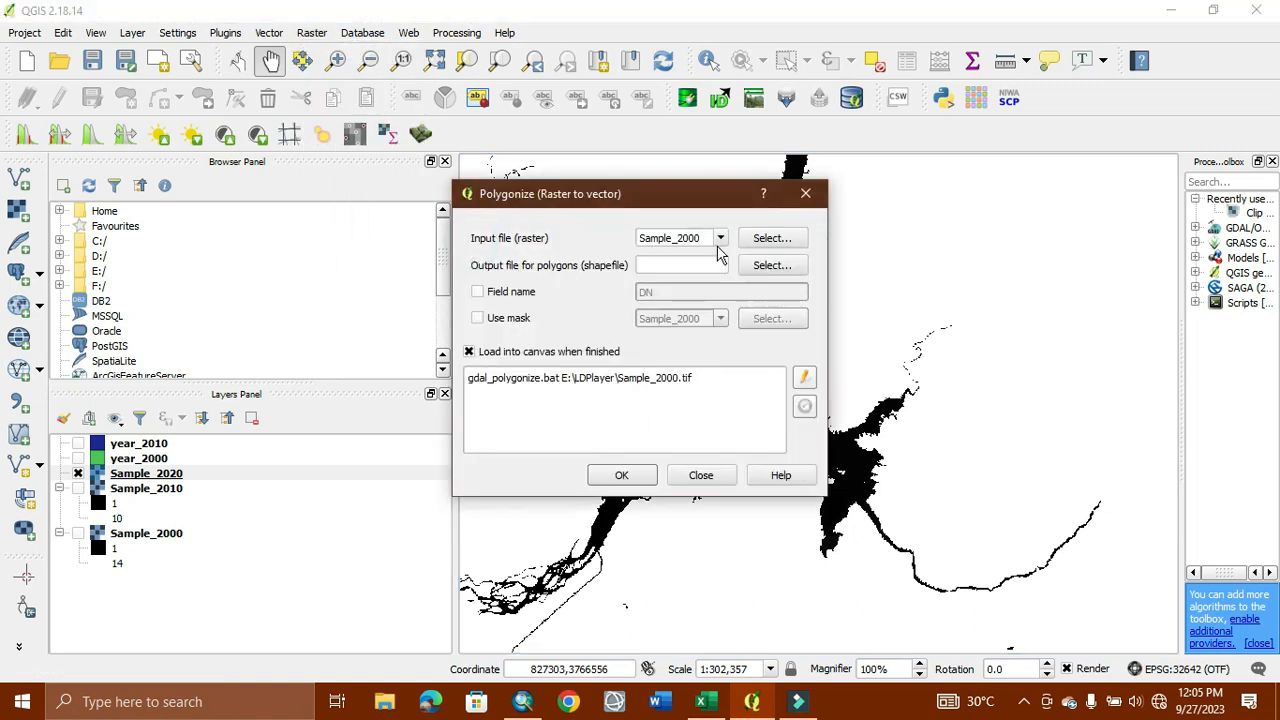
click(720, 236)
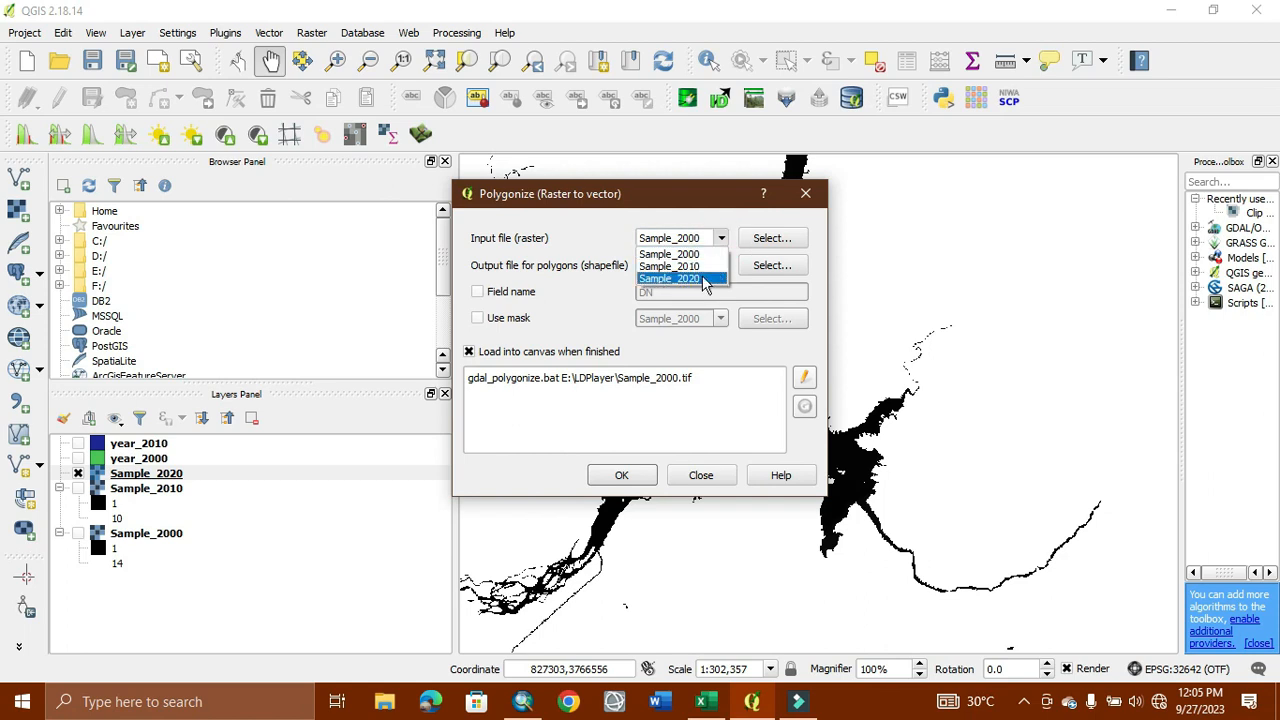
click(668, 278)
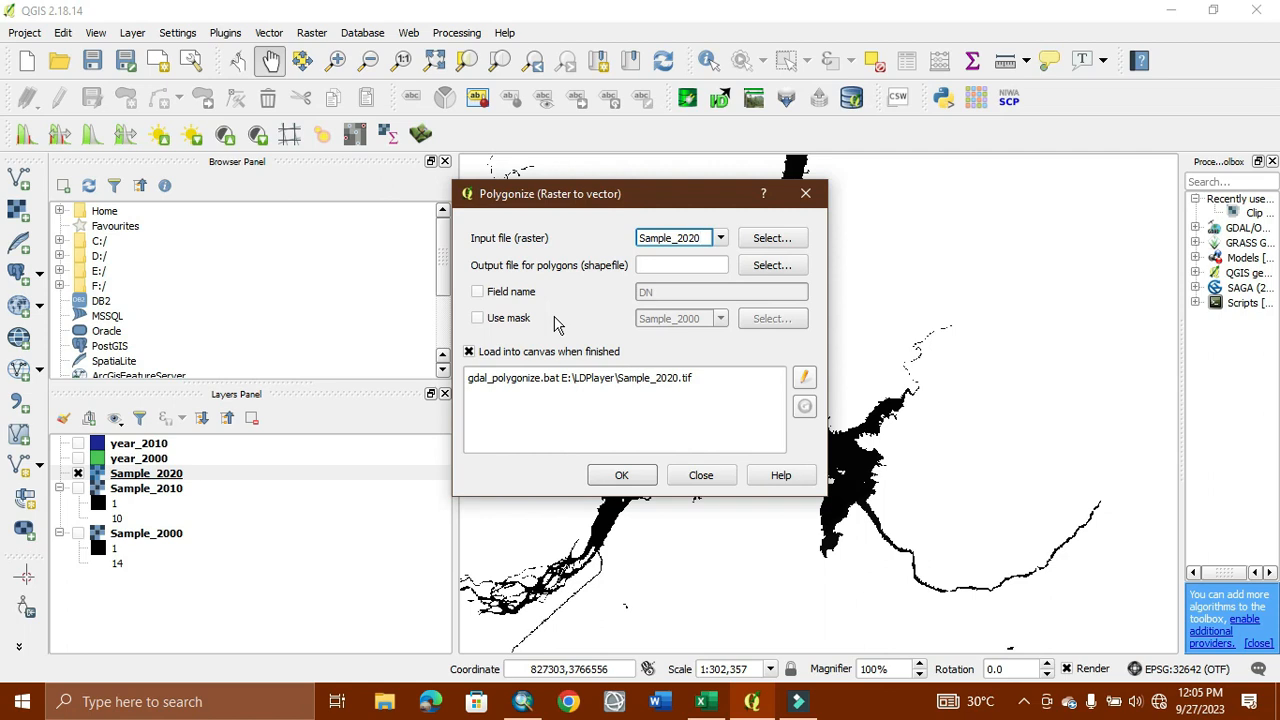
click(678, 238)
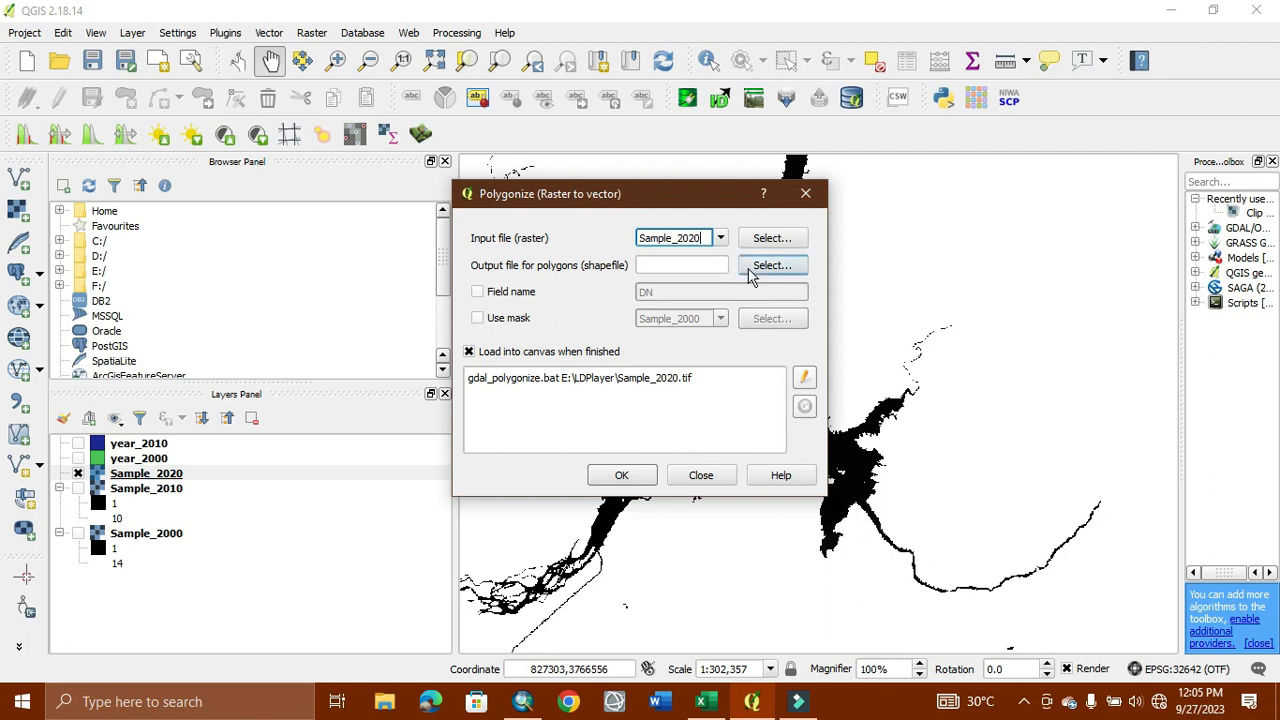
click(772, 264)
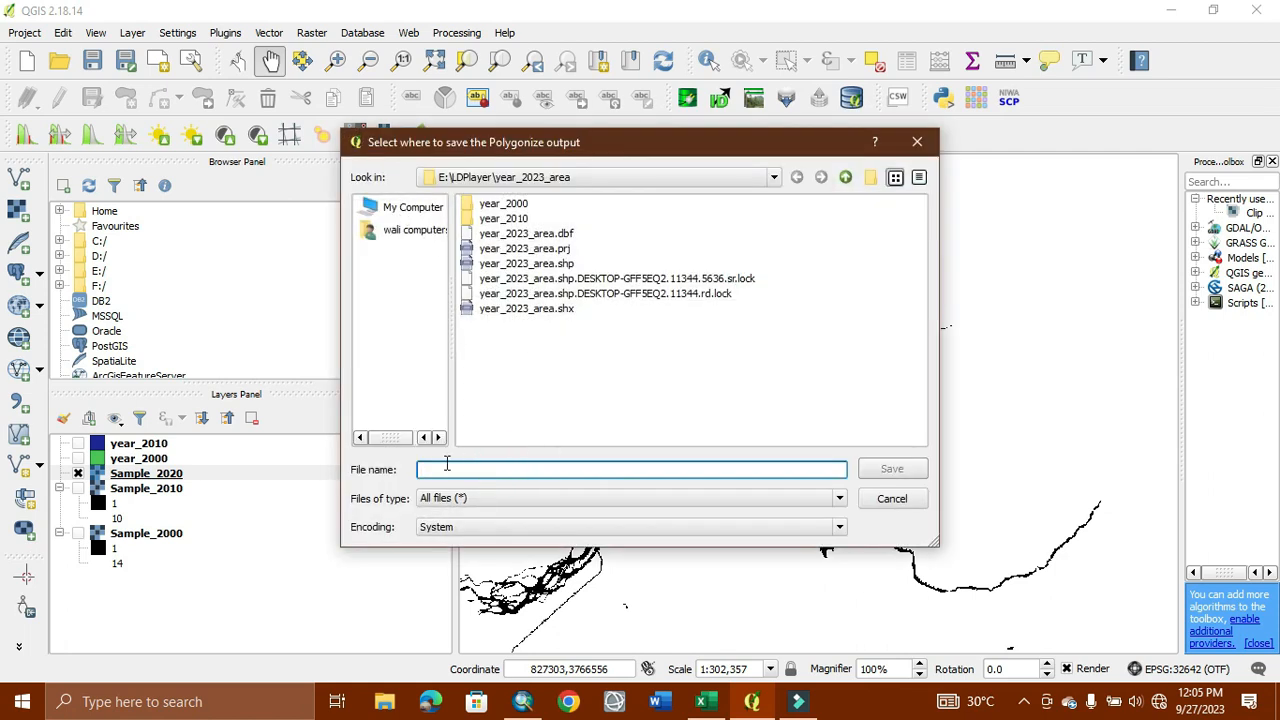
- Name the output shapefile year_2020 in the year_2023_area folder
text(year_20)
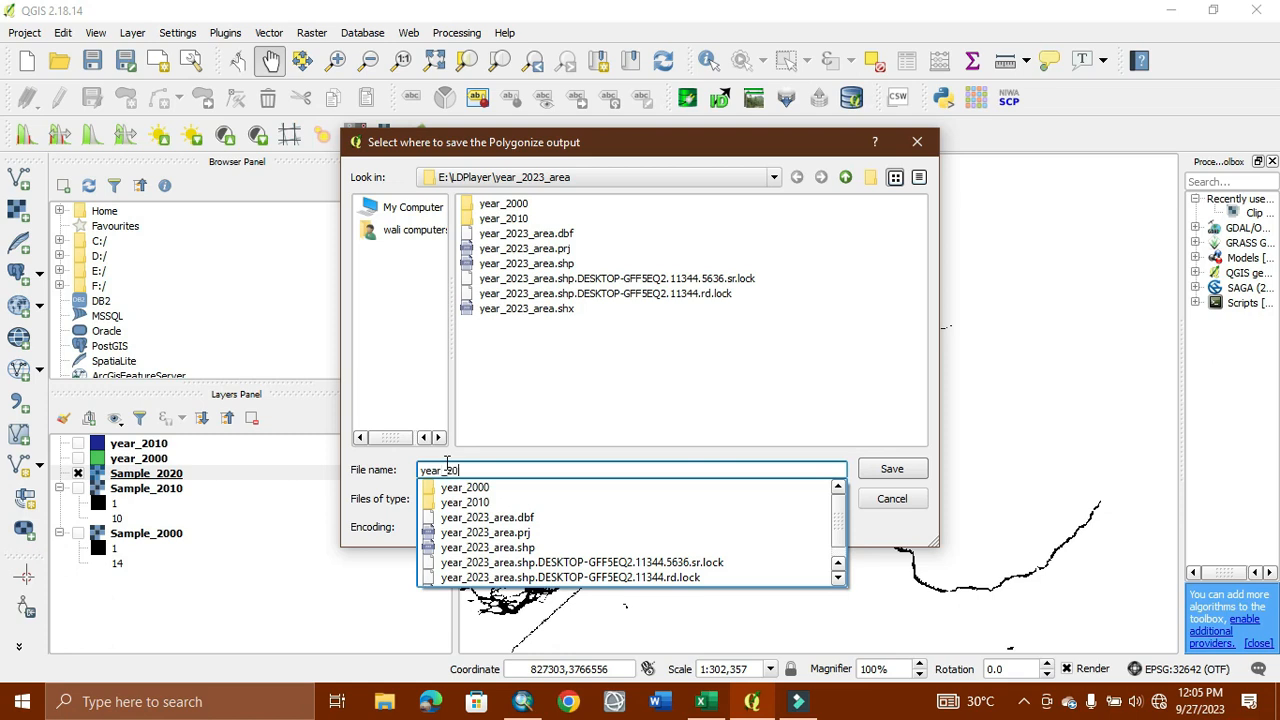
click(890, 468)
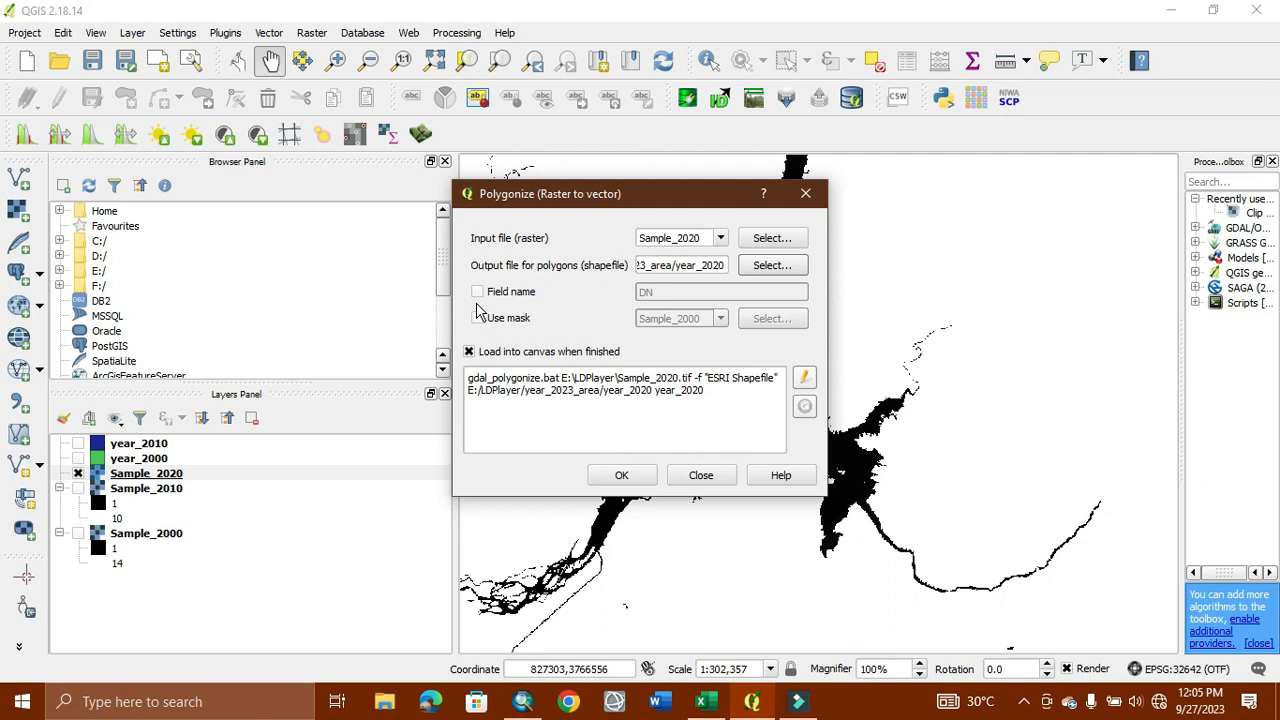
- Enable the DN field name and leave Use mask unchecked for the conversion
click(476, 292)
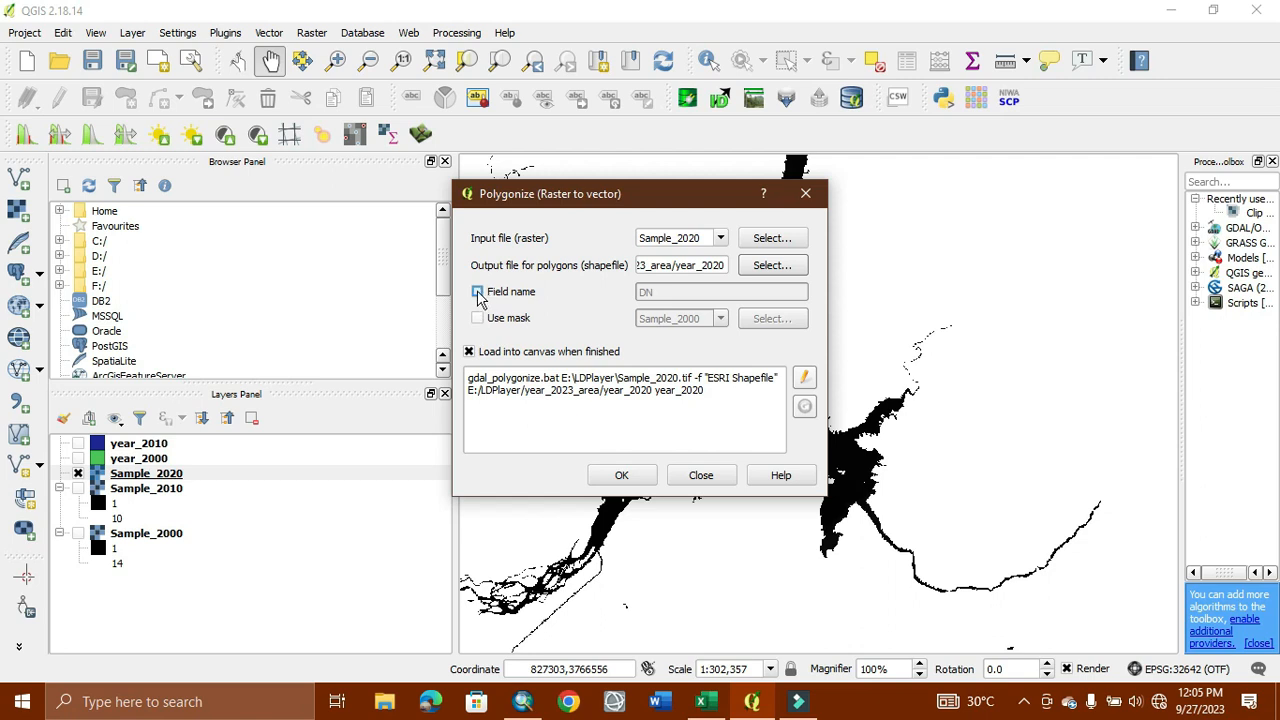
click(476, 292)
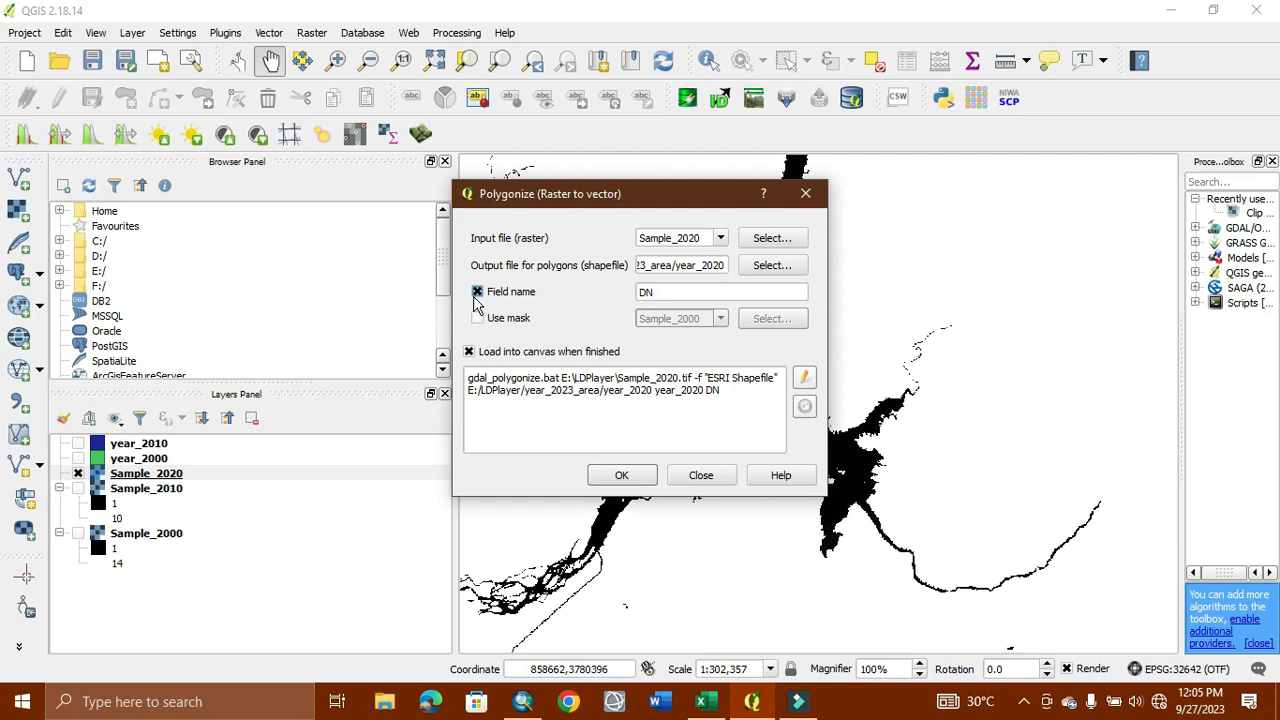
click(476, 316)
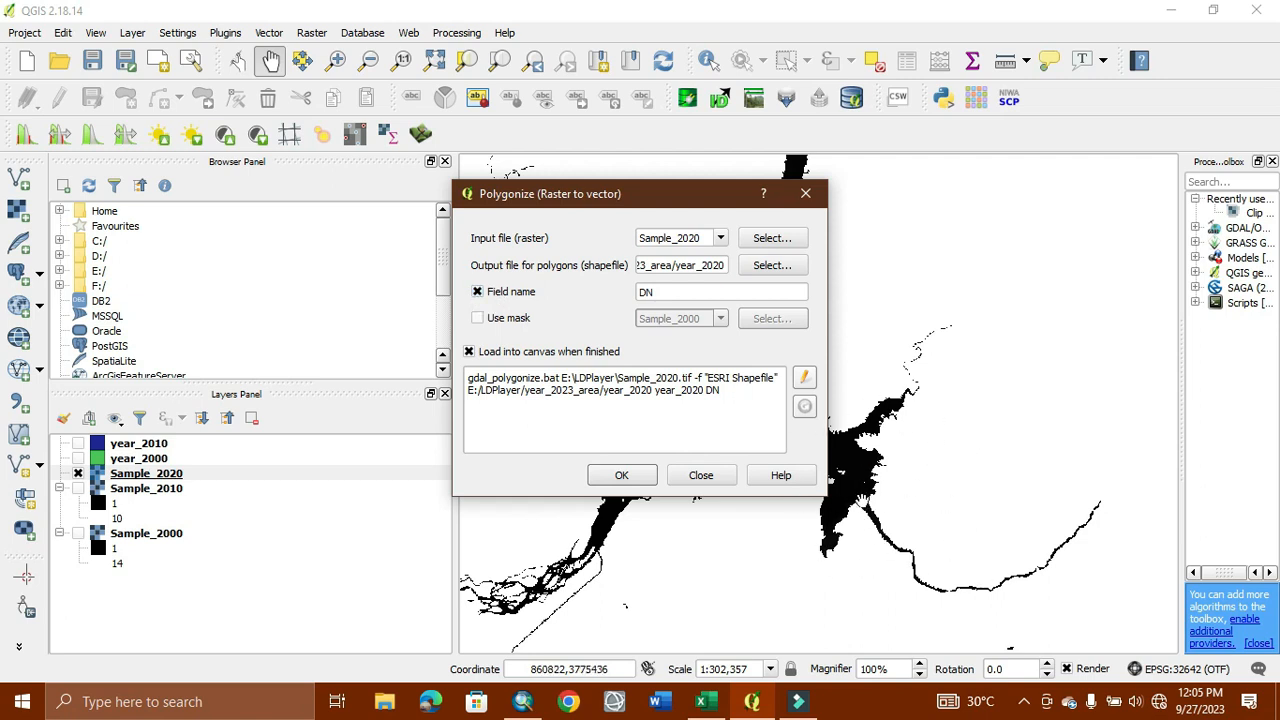
click(476, 316)
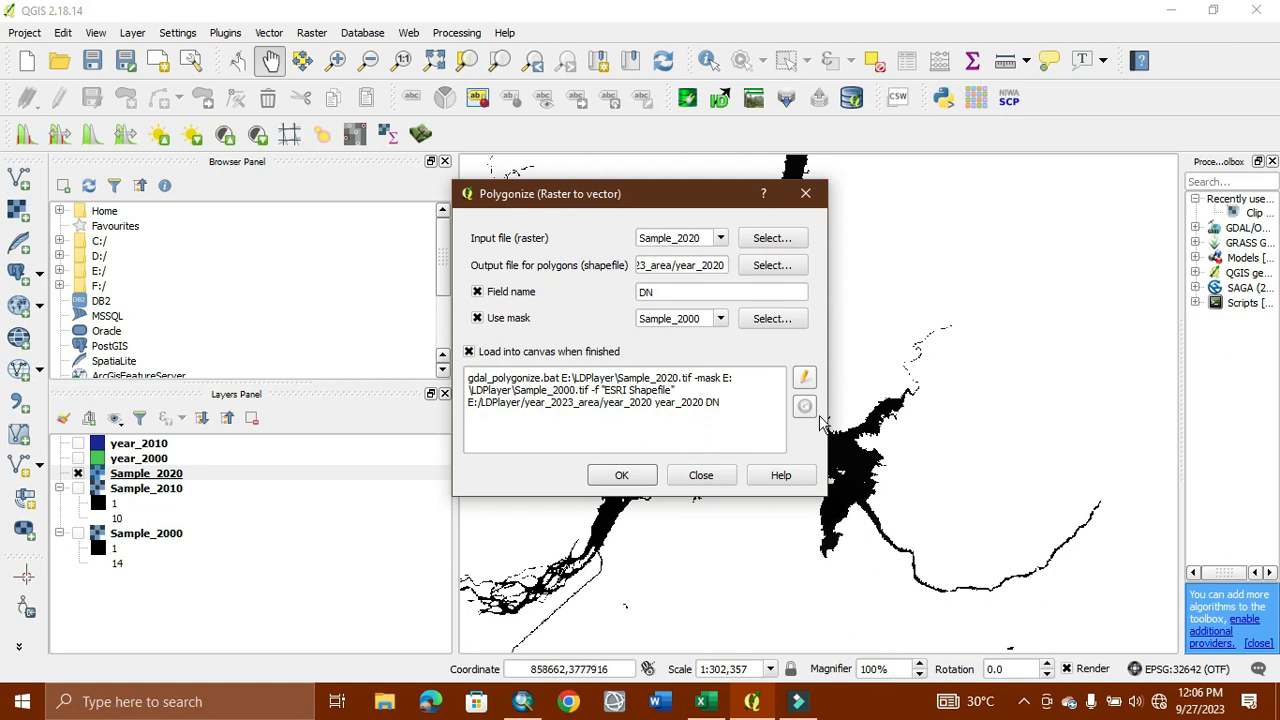
mouse_move(588, 500)
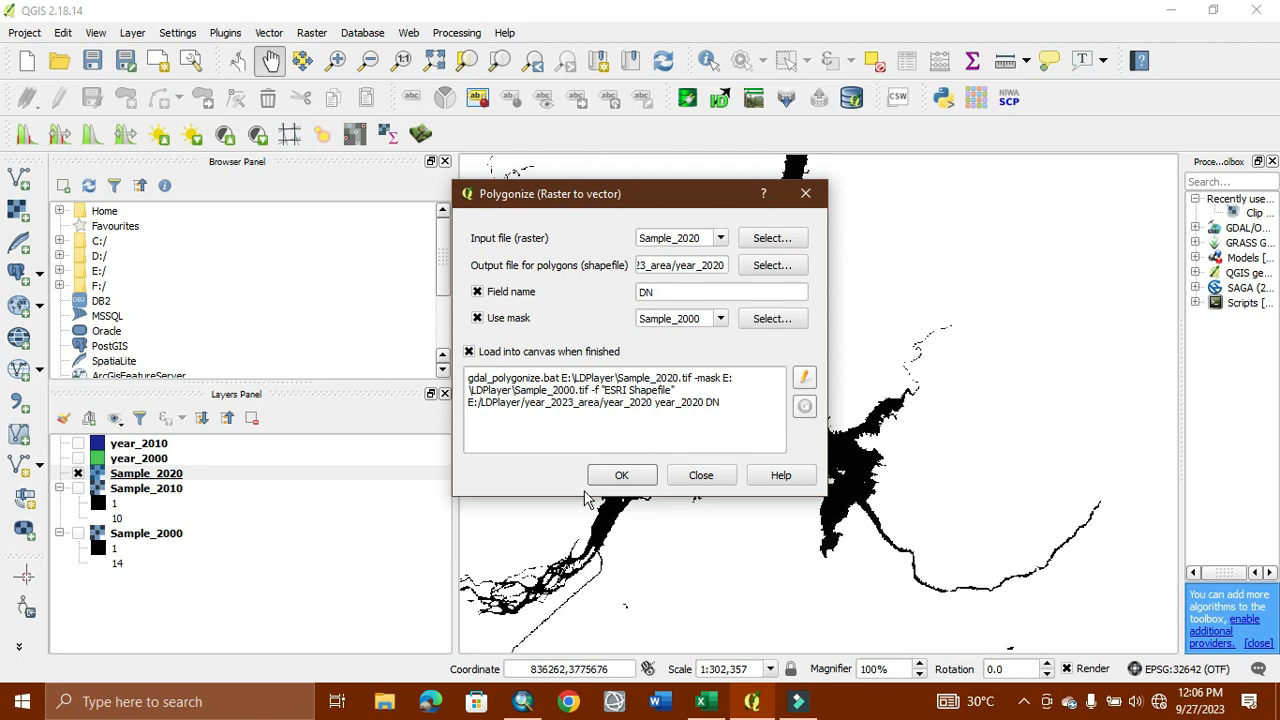
mouse_move(364, 568)
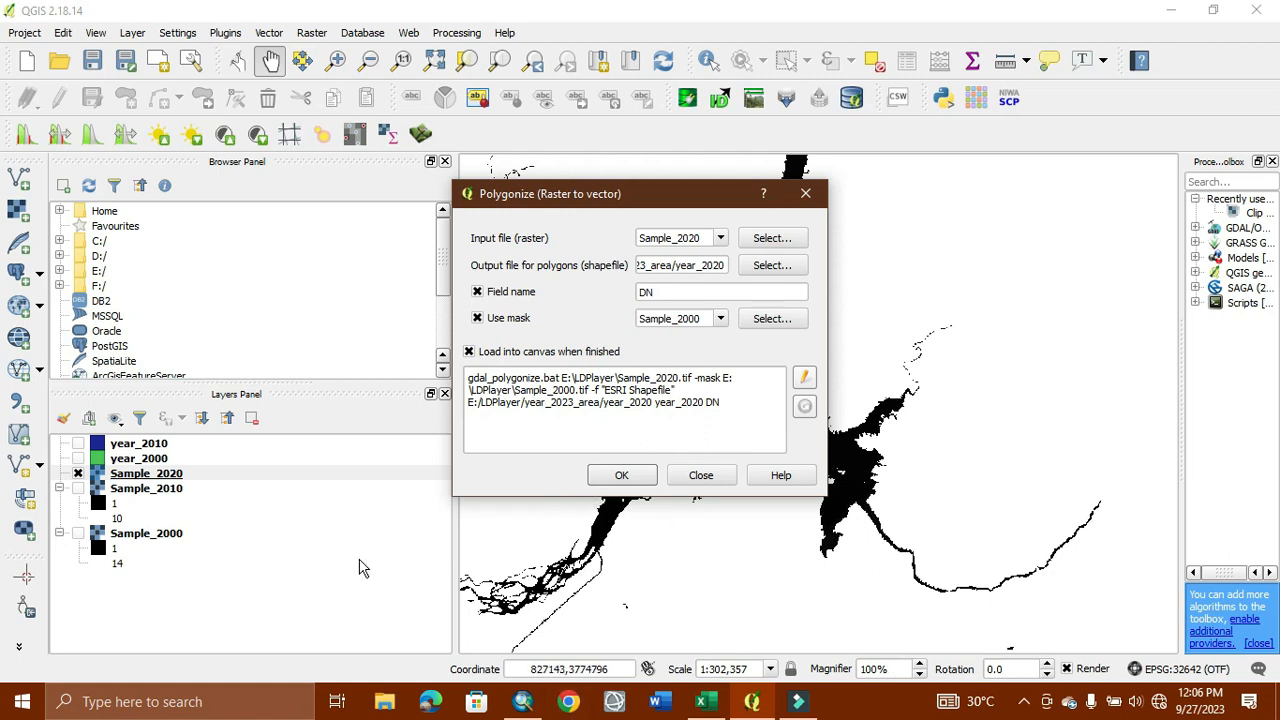
click(476, 318)
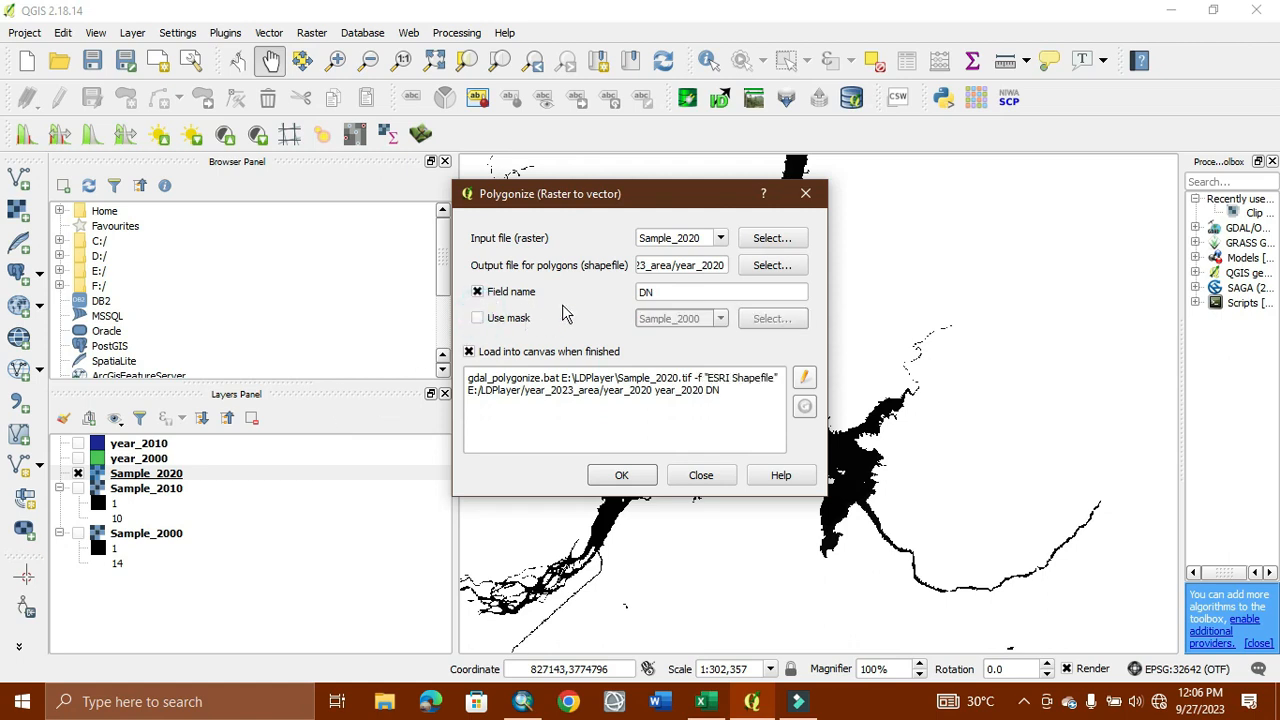
mouse_move(462, 302)
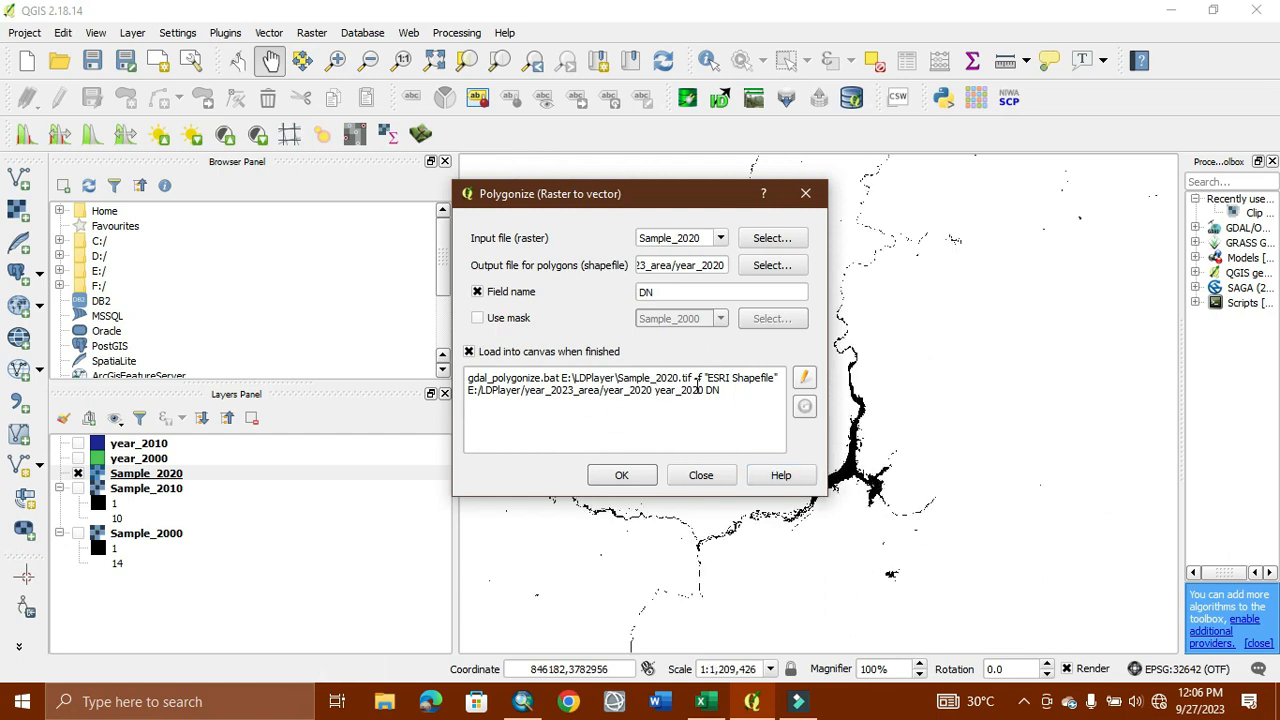
click(620, 474)
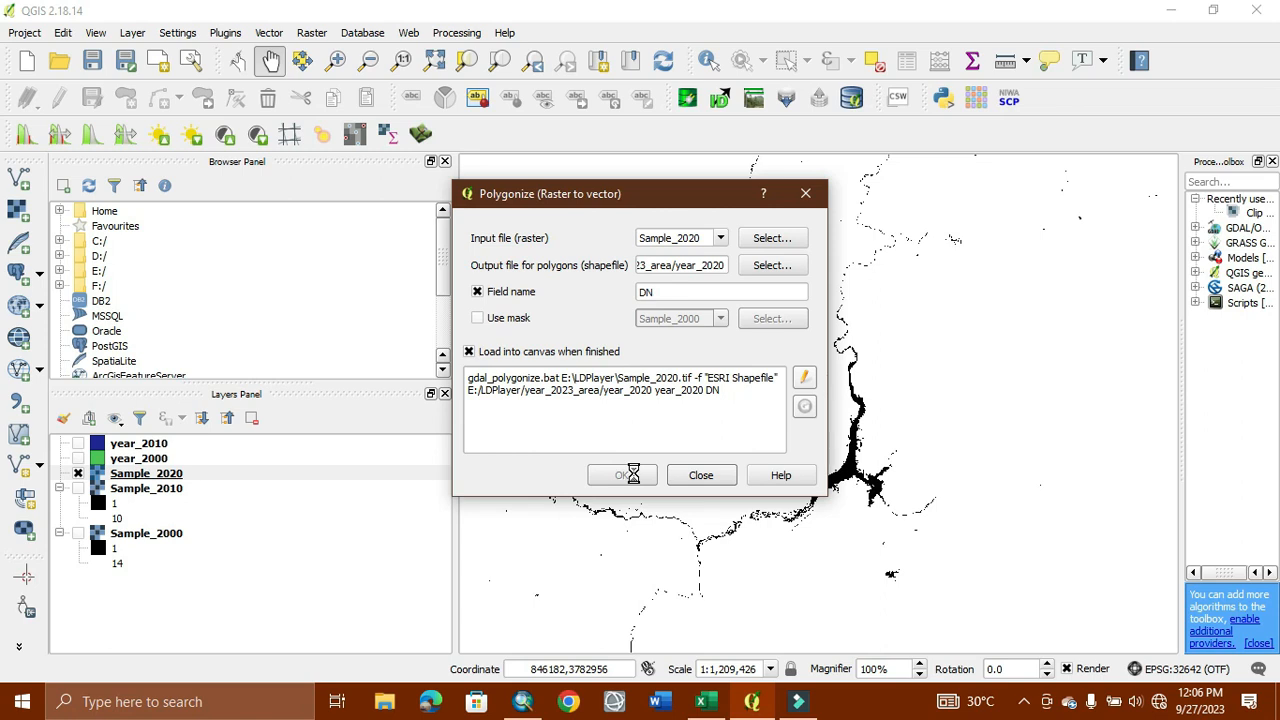
- Run the polygonize to create year_2020, dismiss the finished messages and close the tool
click(620, 474)
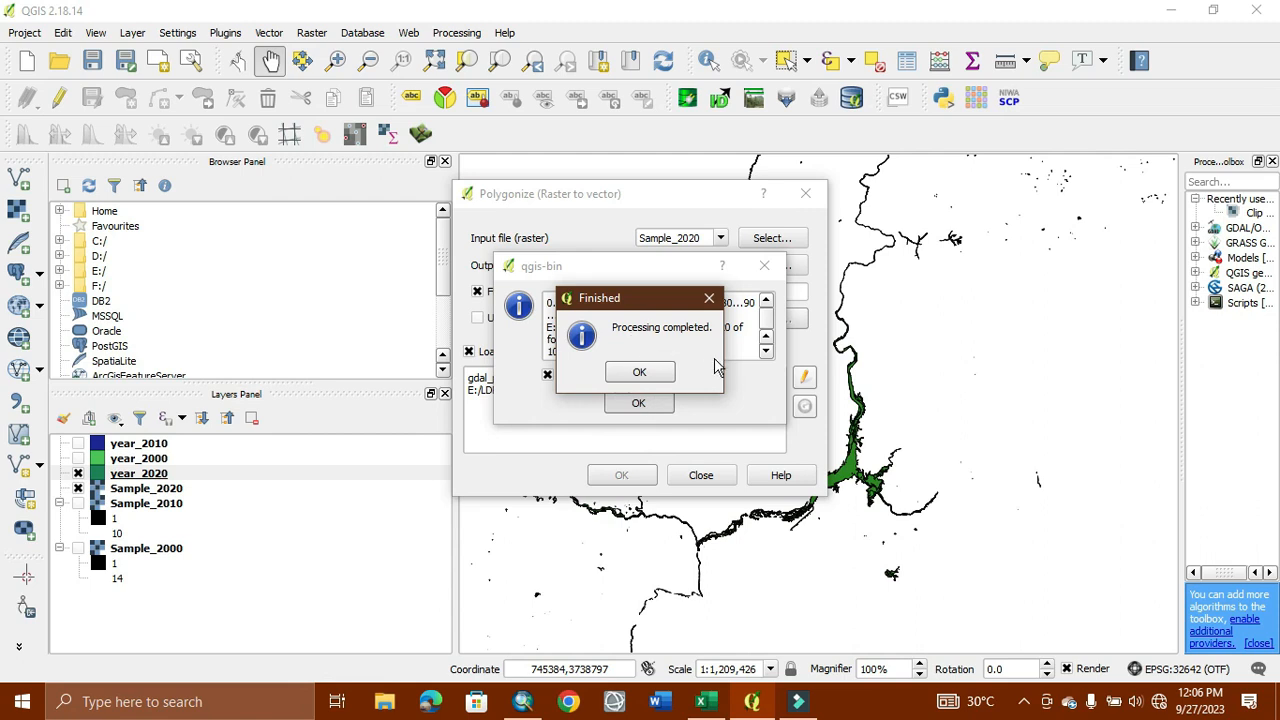
click(640, 370)
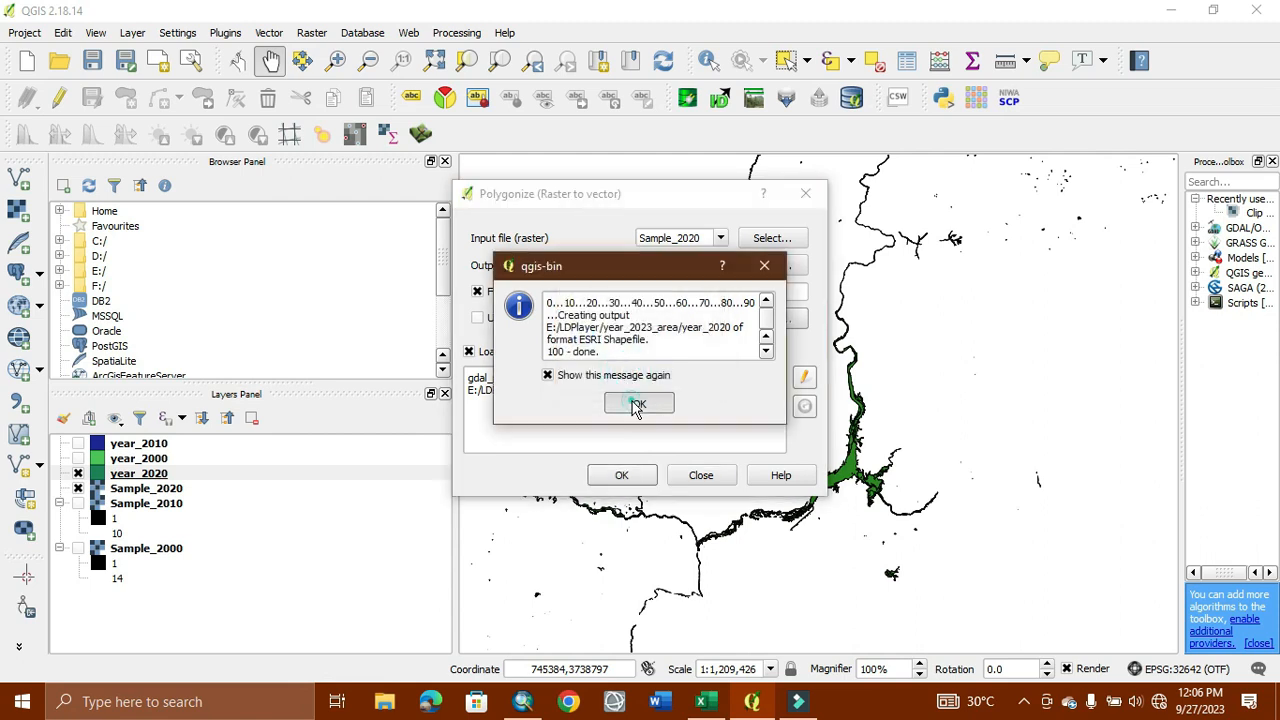
click(638, 404)
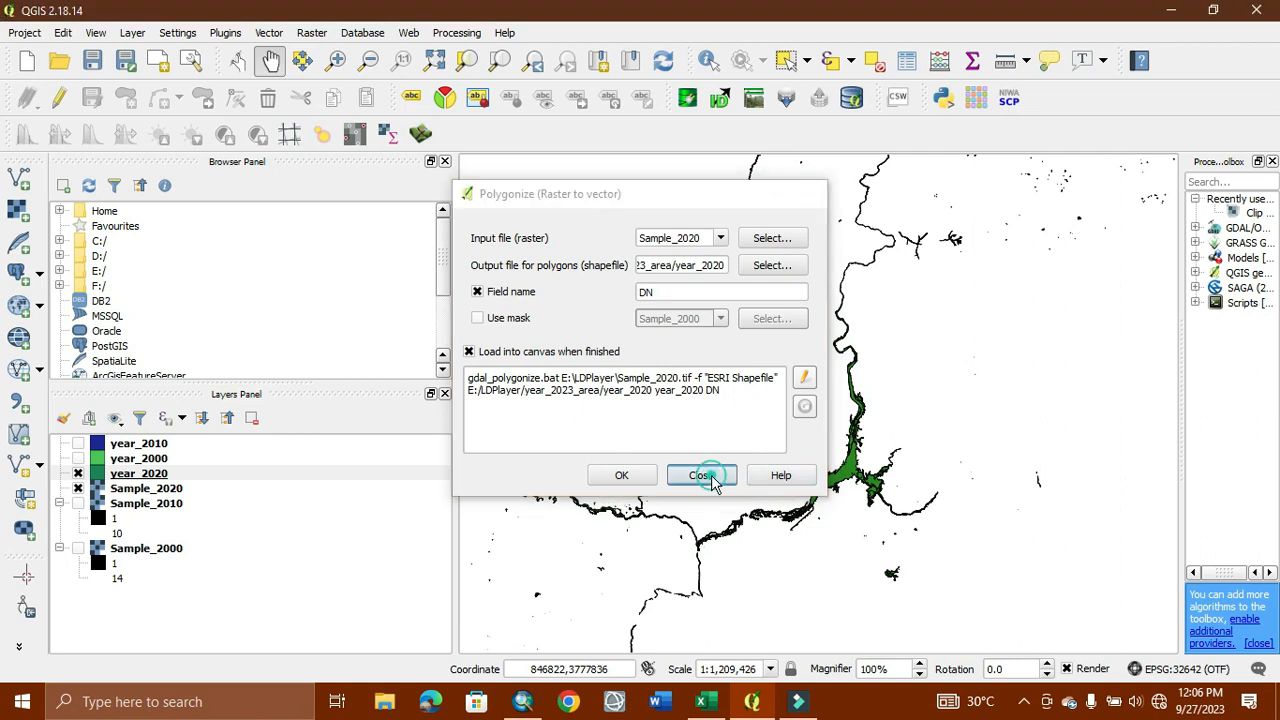
click(700, 474)
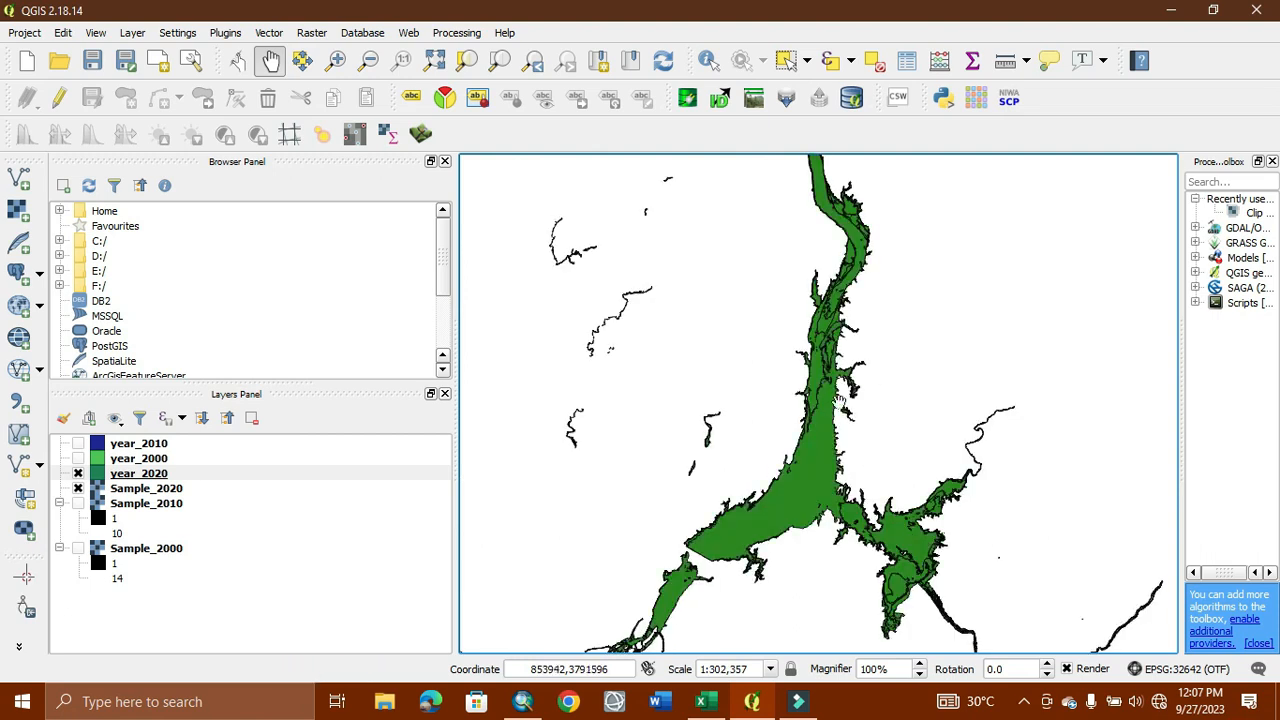
mouse_move(1130, 18)
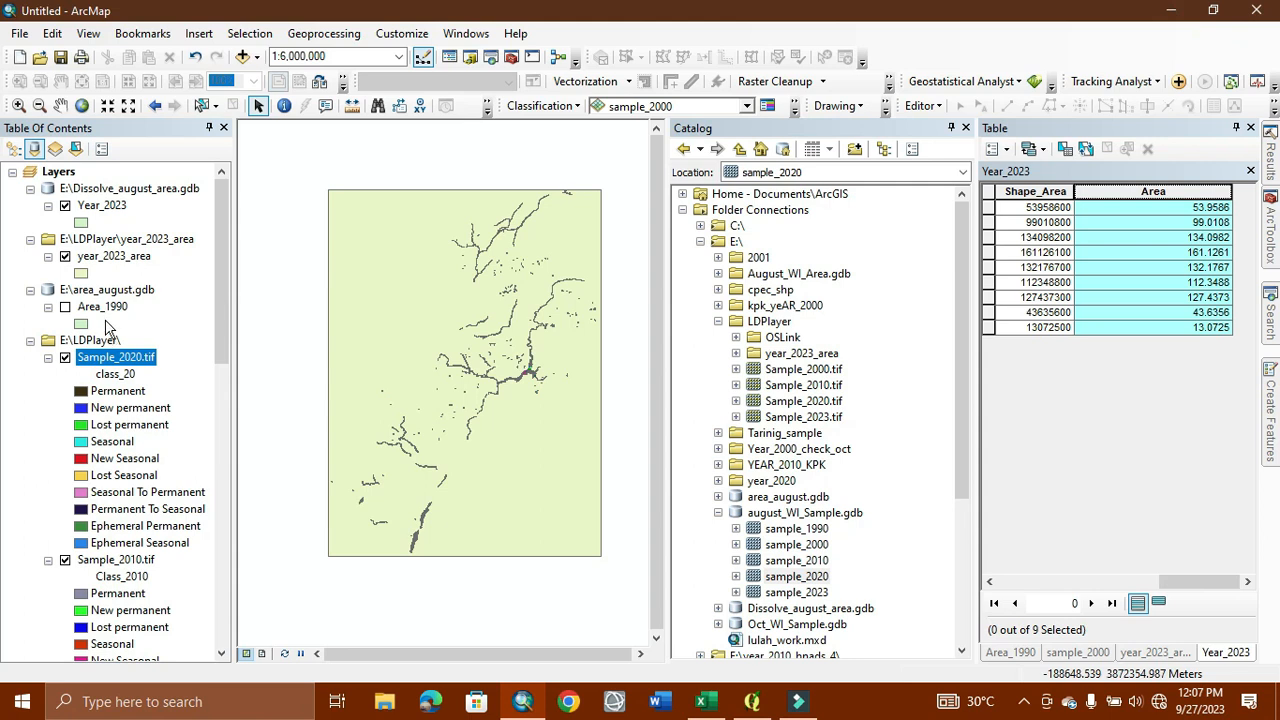
mouse_move(528, 344)
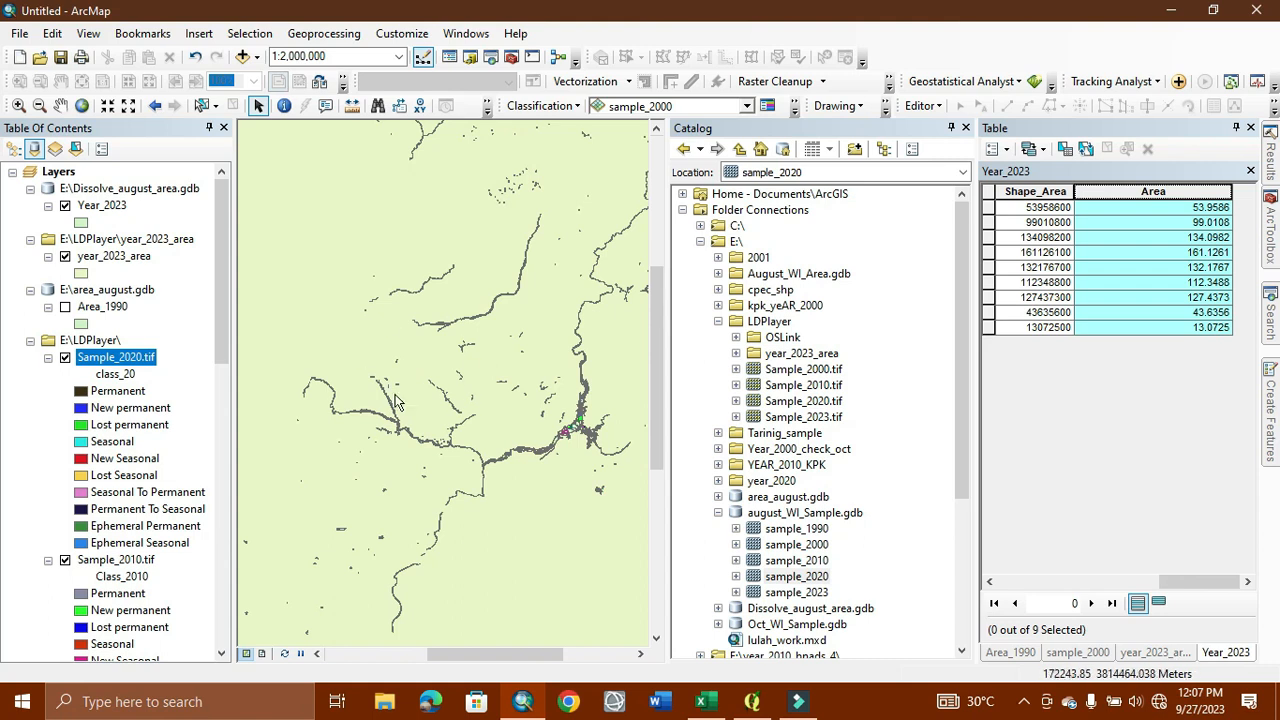
mouse_move(452, 390)
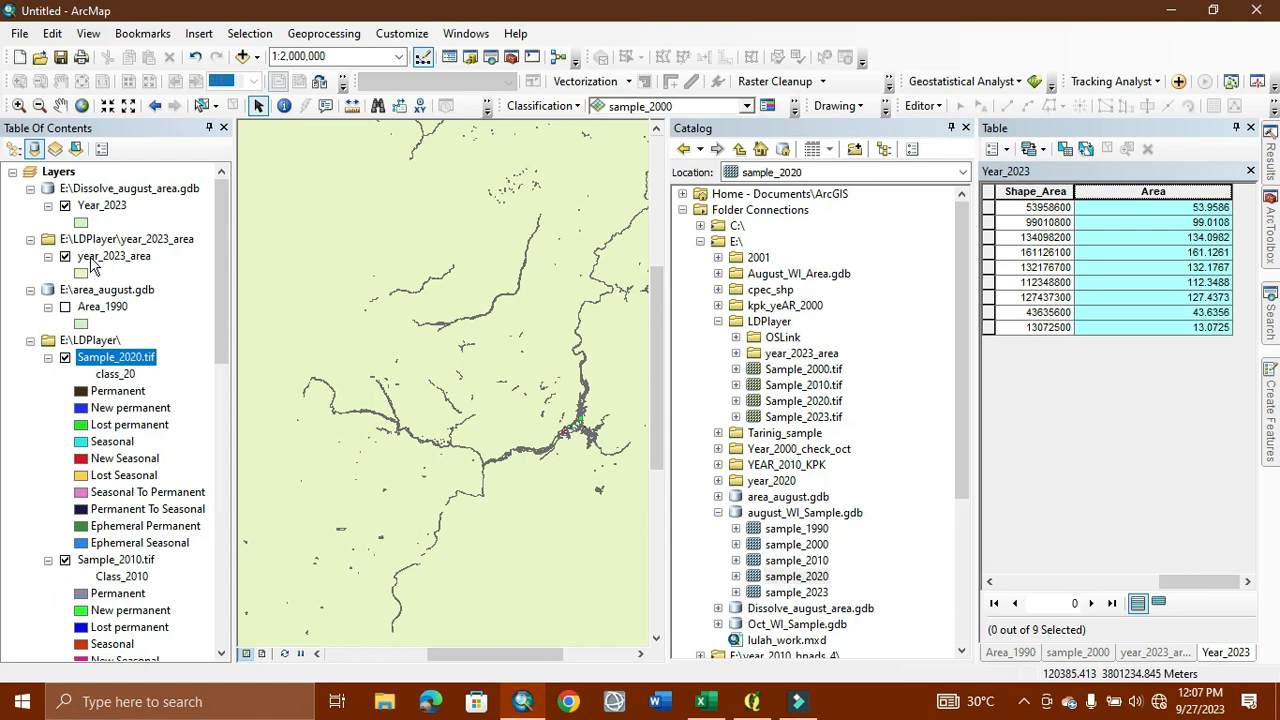
- Zoom out in the ArcMap data view to see the Sample_2020 water features
scroll(down, 3)
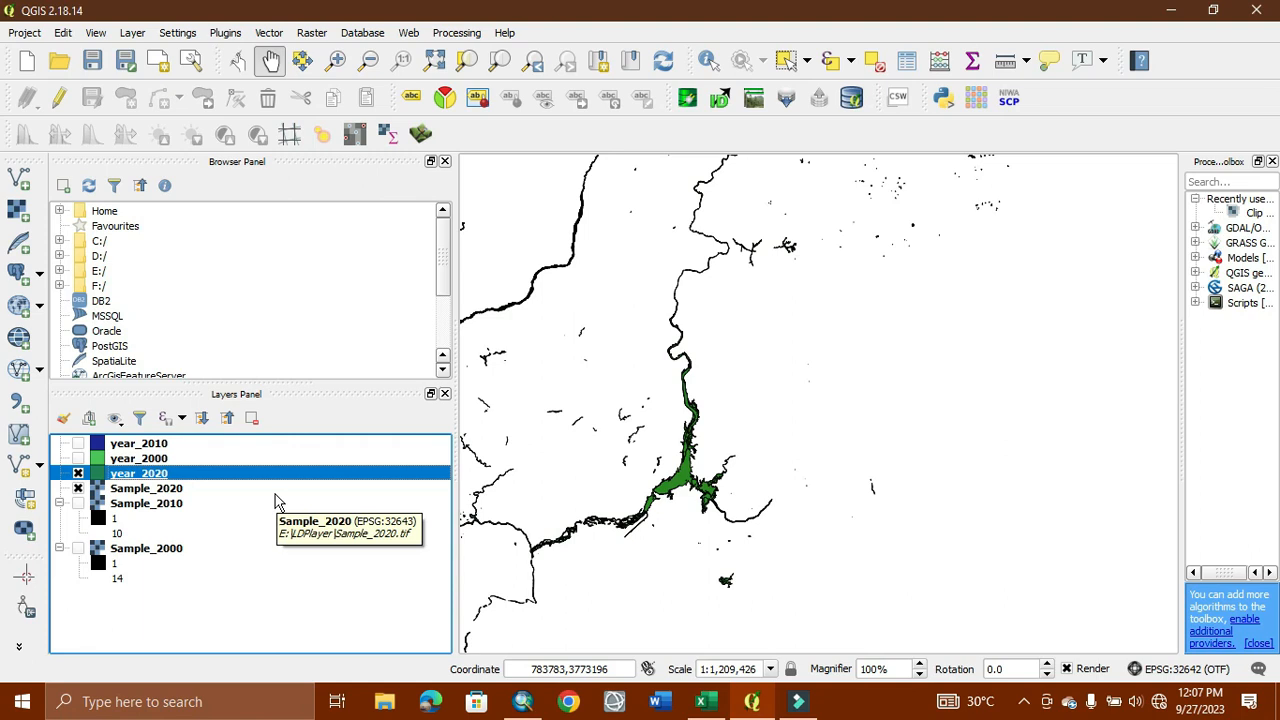
mouse_move(644, 432)
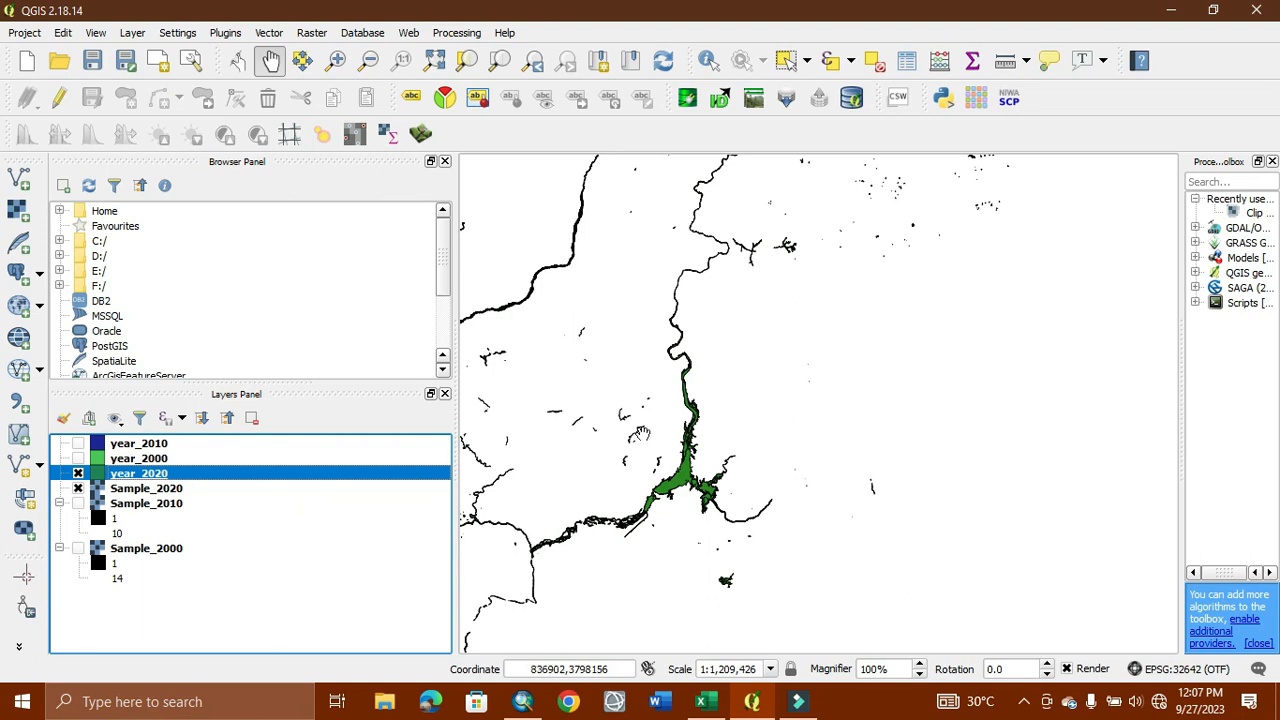